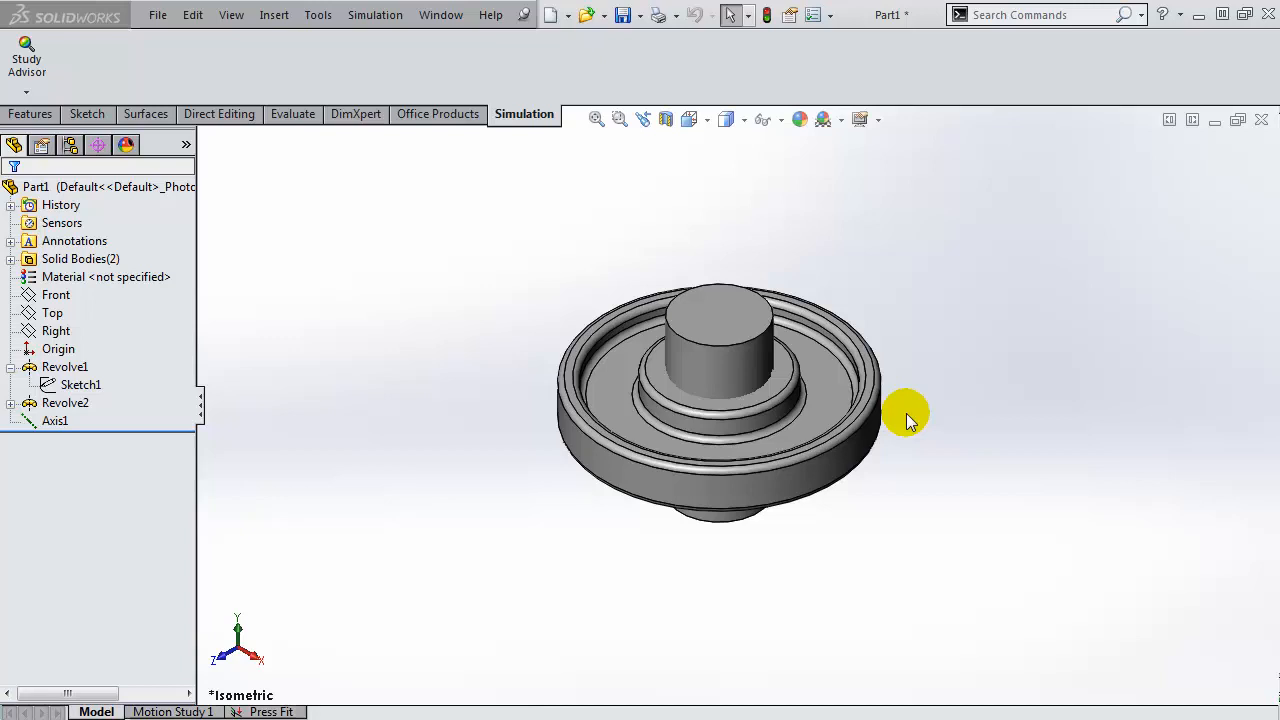
mouse_move(540, 582)
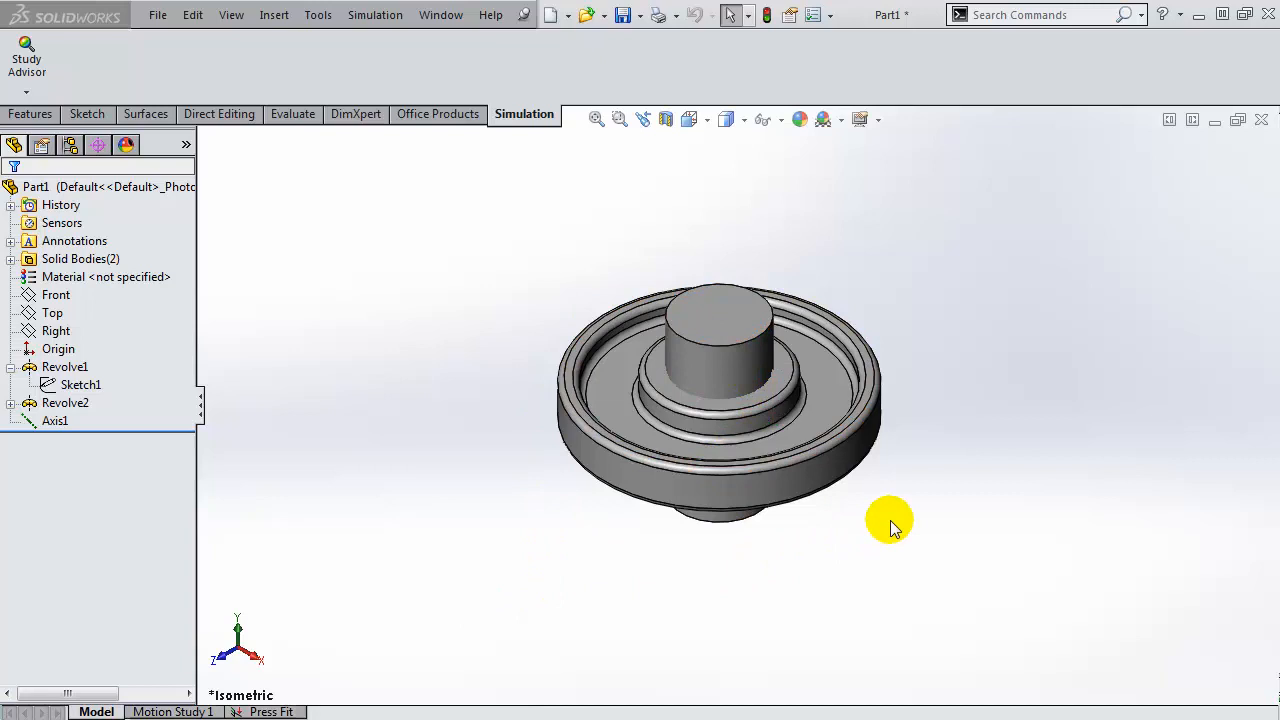
Step: Switch to the Press Fit study showing the axisymmetric 2D section
left_click(270, 712)
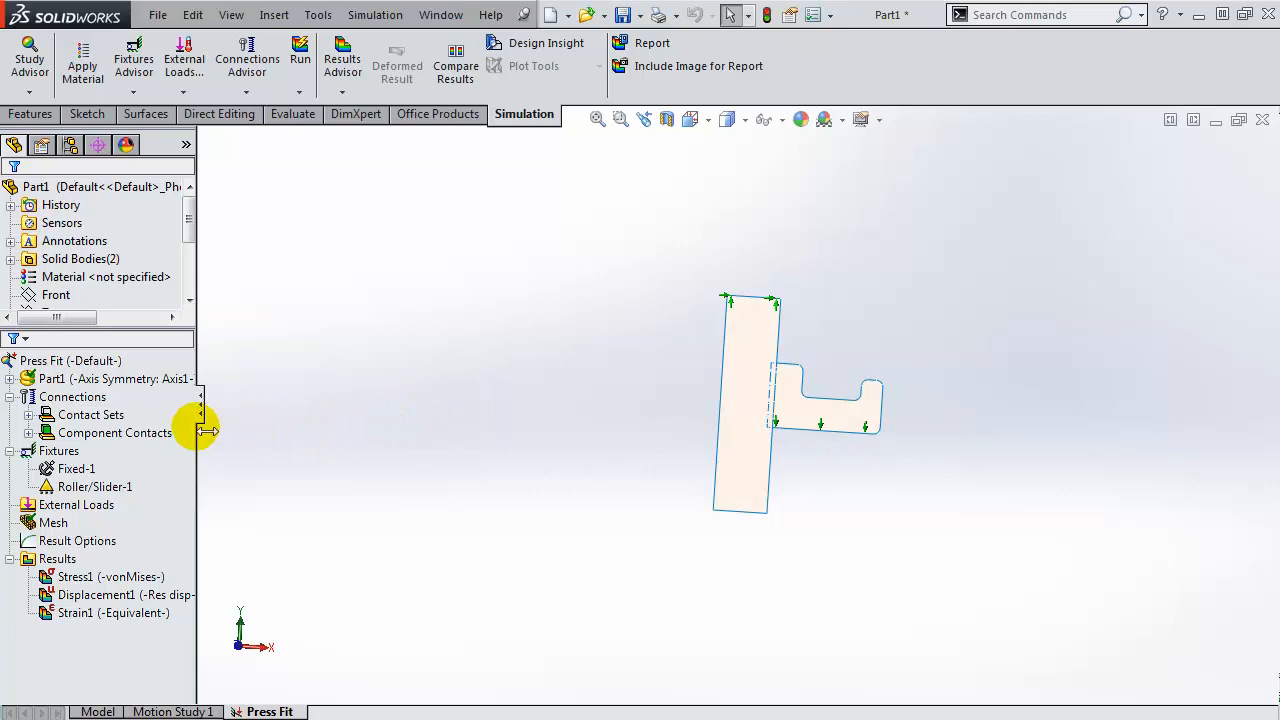
left_click(92, 414)
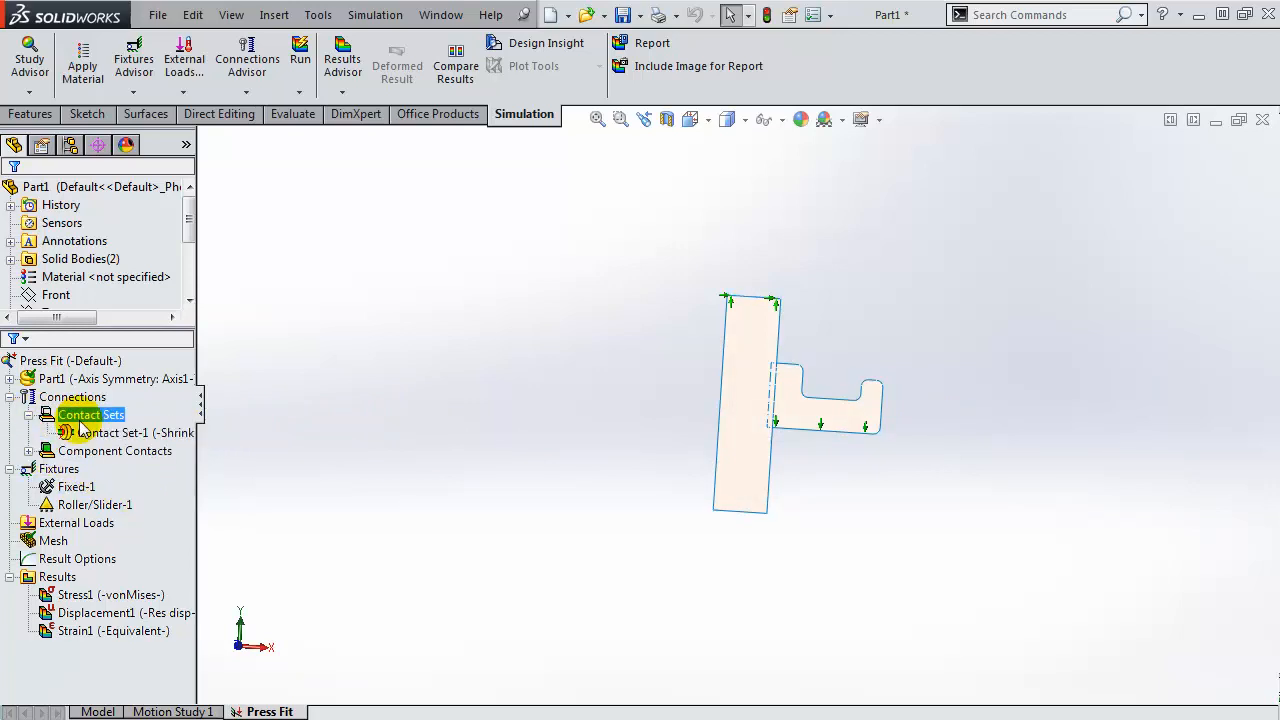
right_click(120, 432)
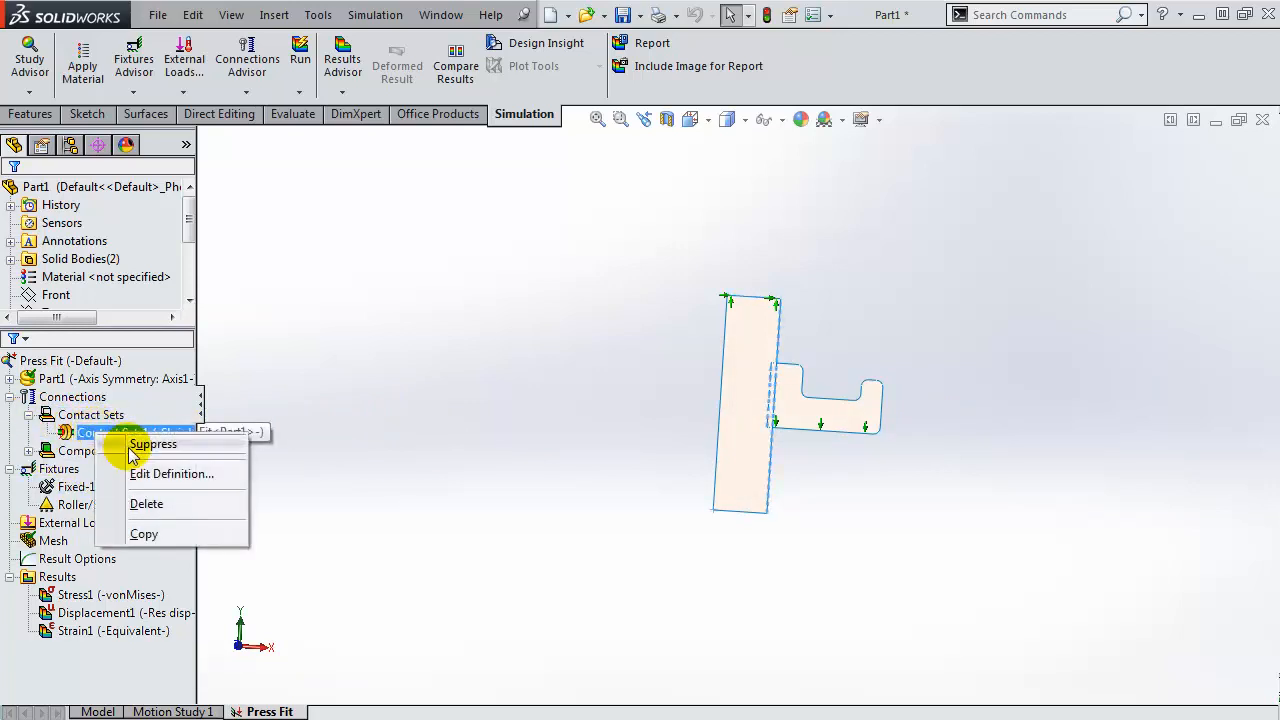
left_click(172, 472)
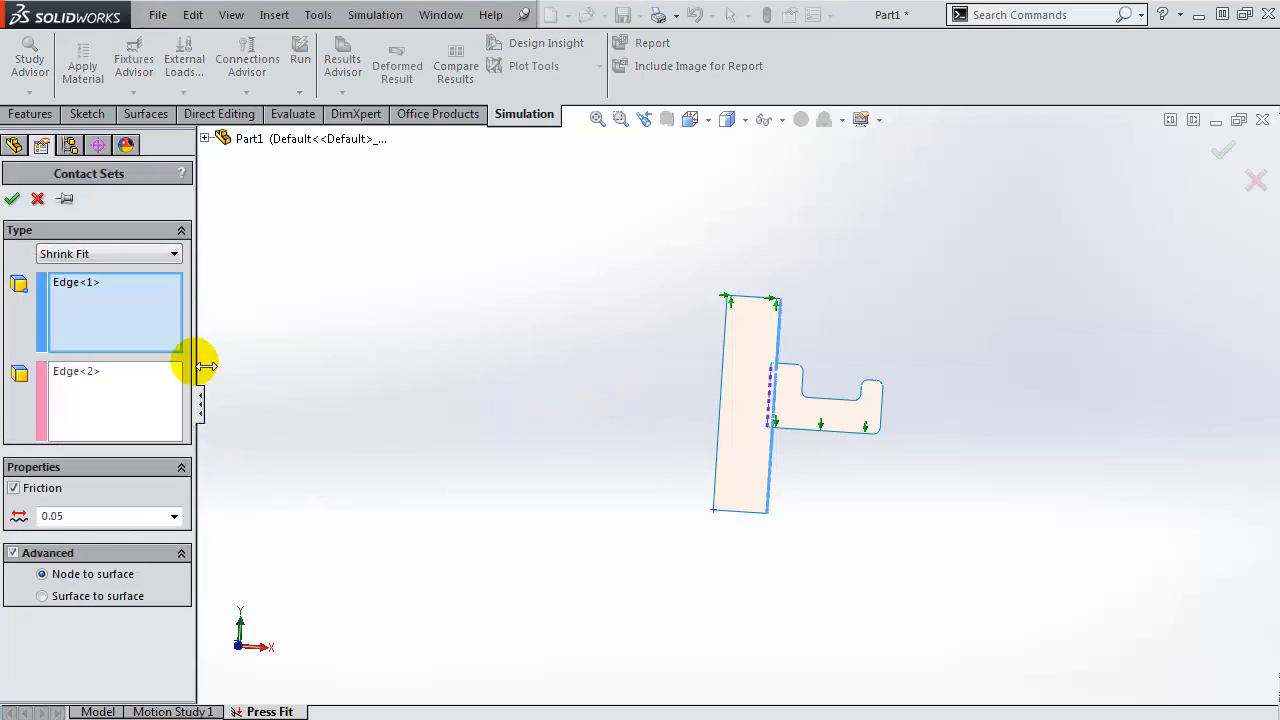
mouse_move(764, 424)
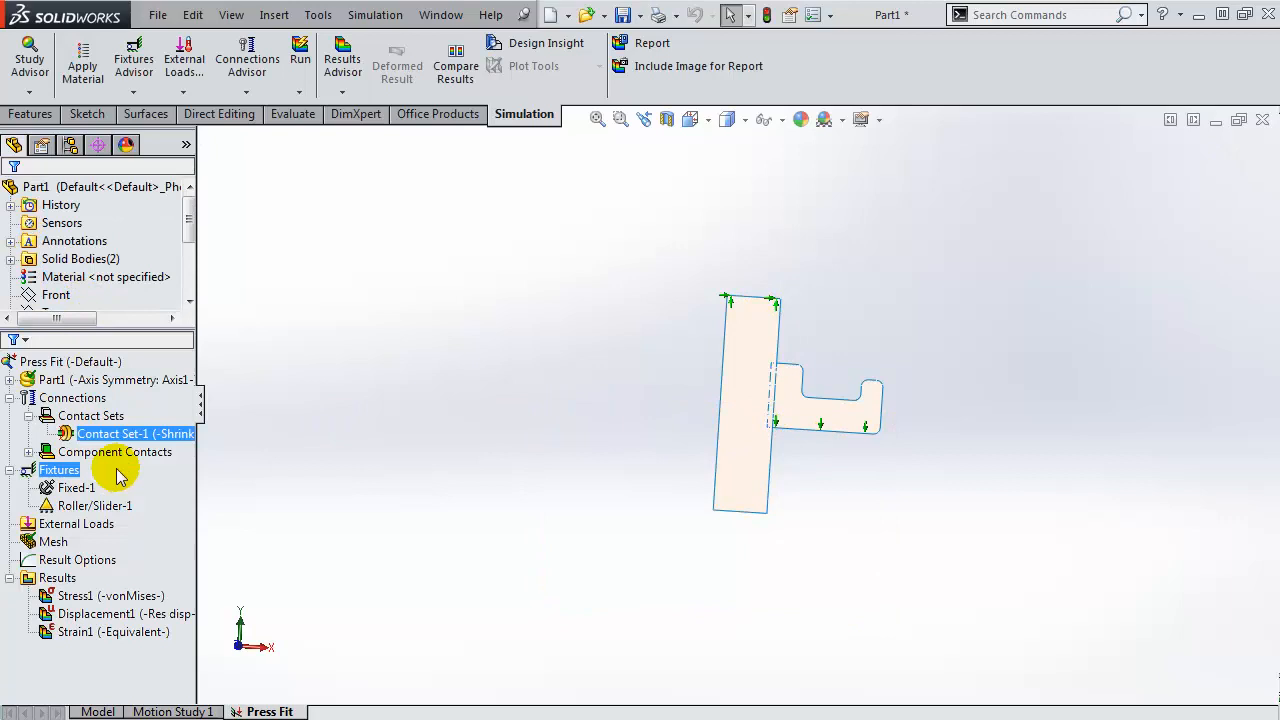
left_click(76, 488)
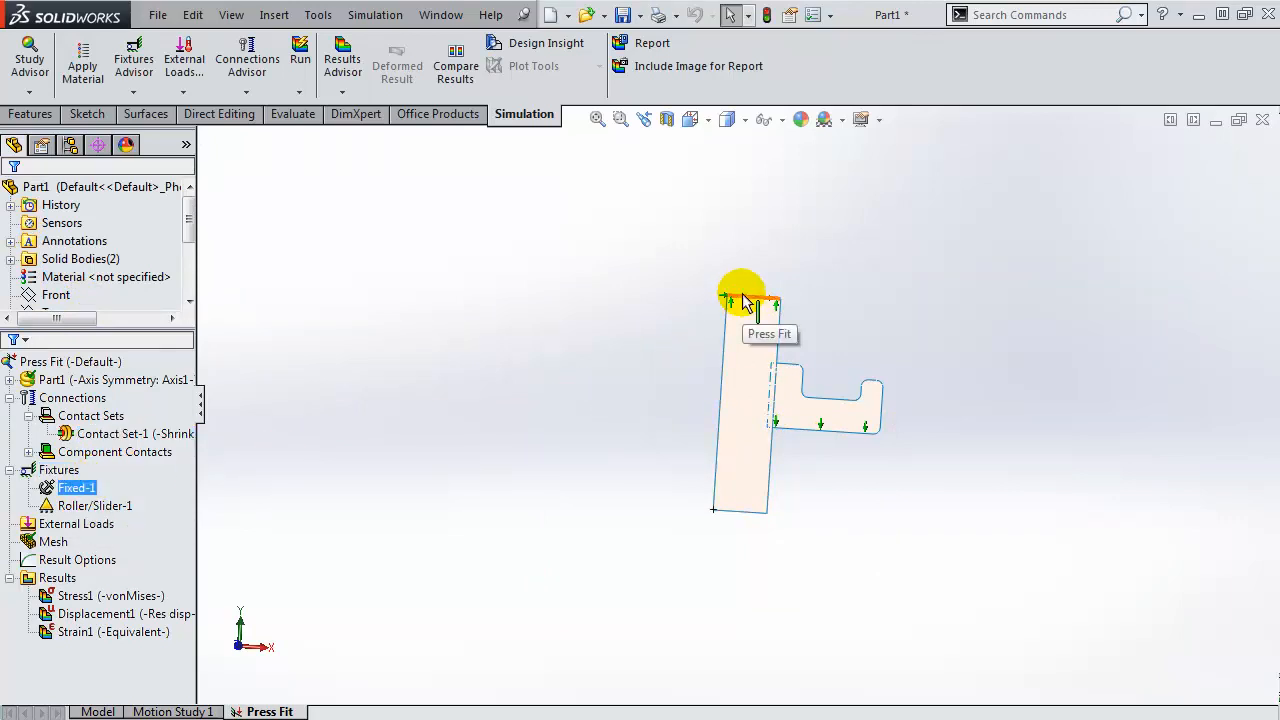
left_click(96, 504)
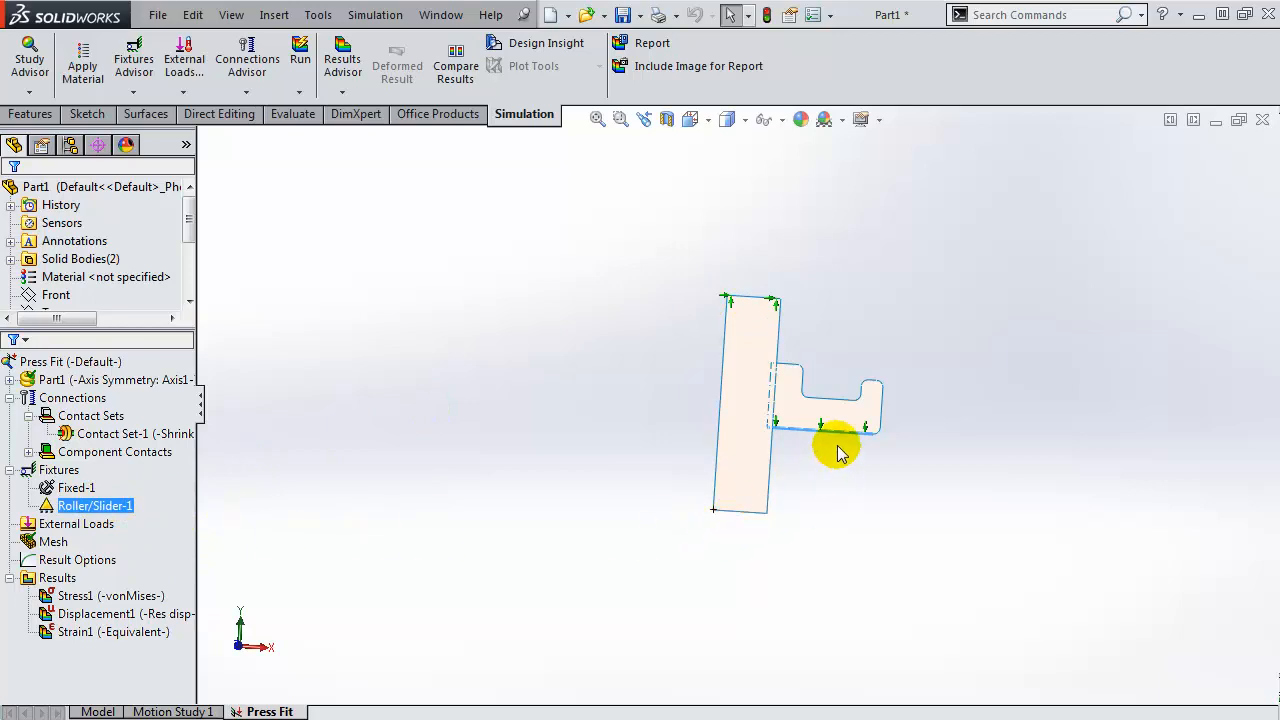
mouse_move(838, 436)
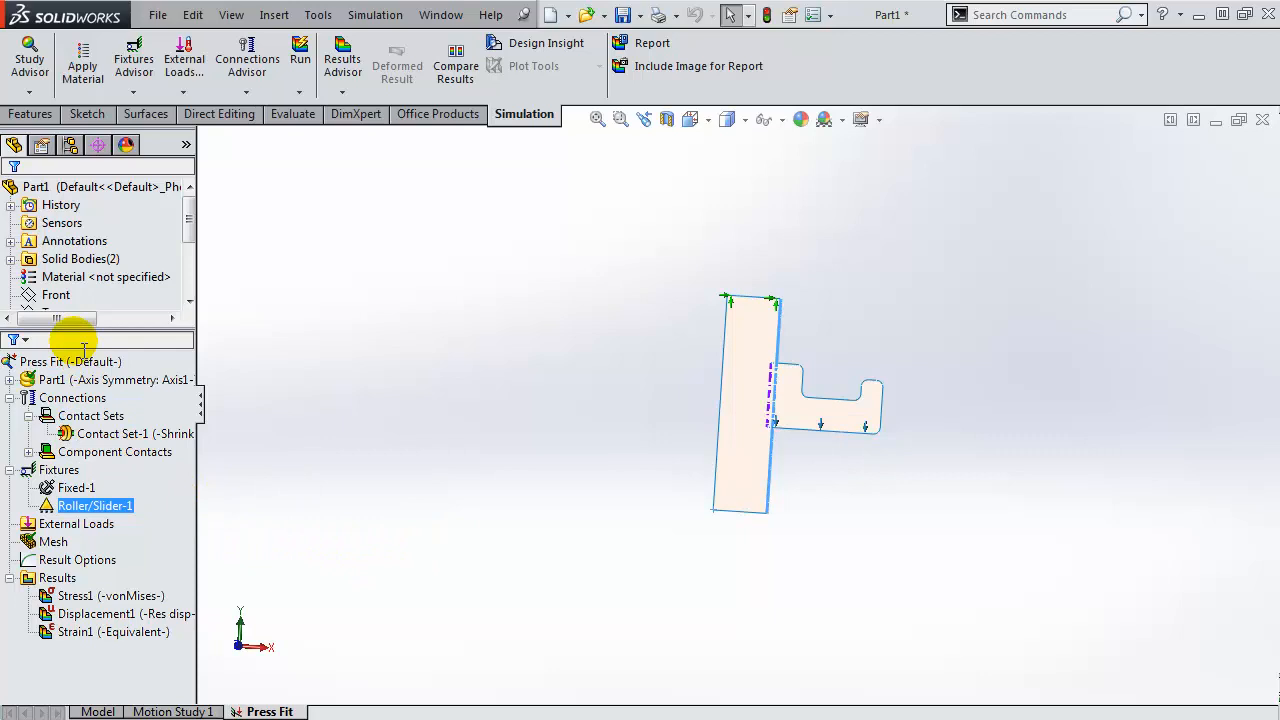
Step: Run the Press Fit study and display the resultant displacement plot
right_click(70, 360)
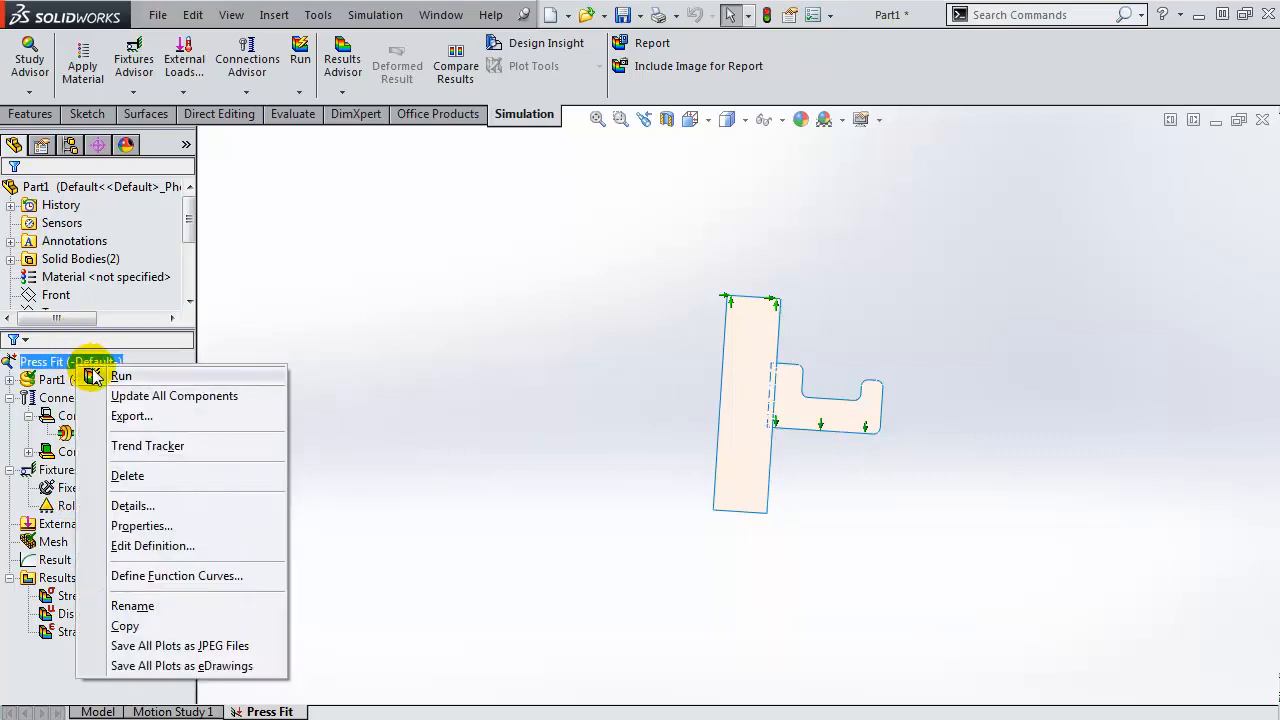
mouse_move(122, 376)
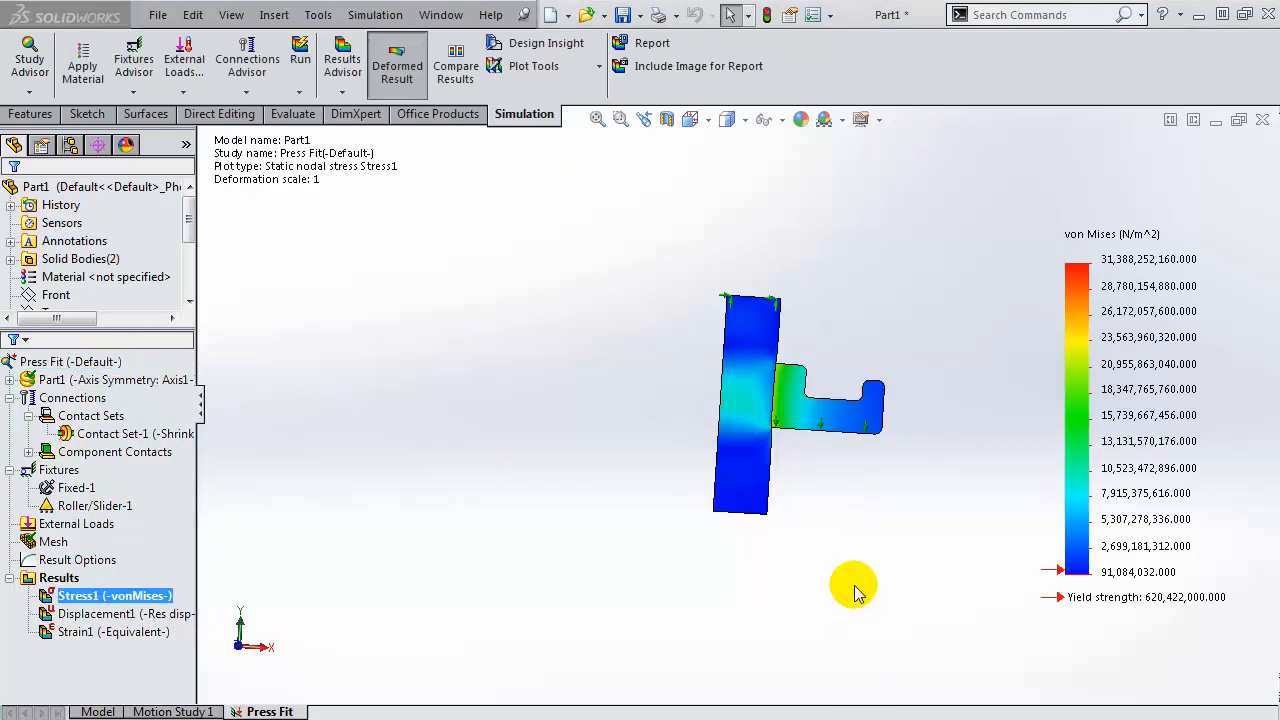
mouse_move(832, 504)
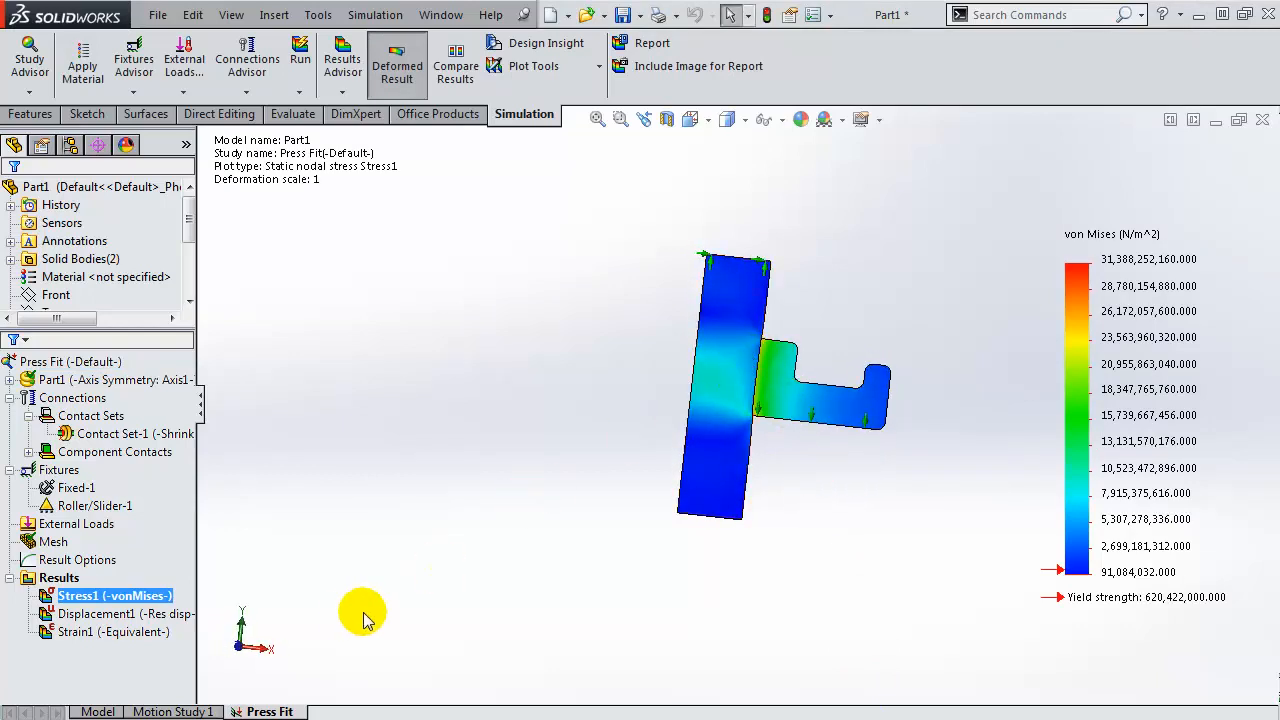
double_click(96, 612)
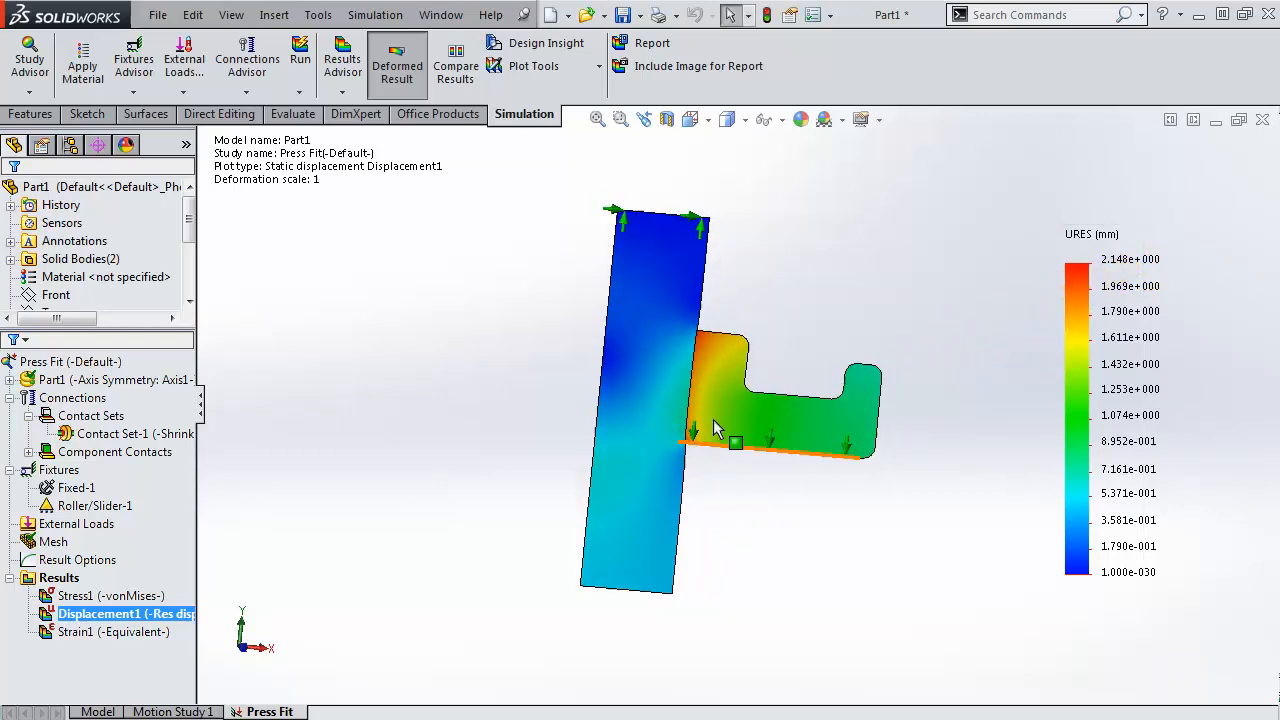
mouse_move(740, 408)
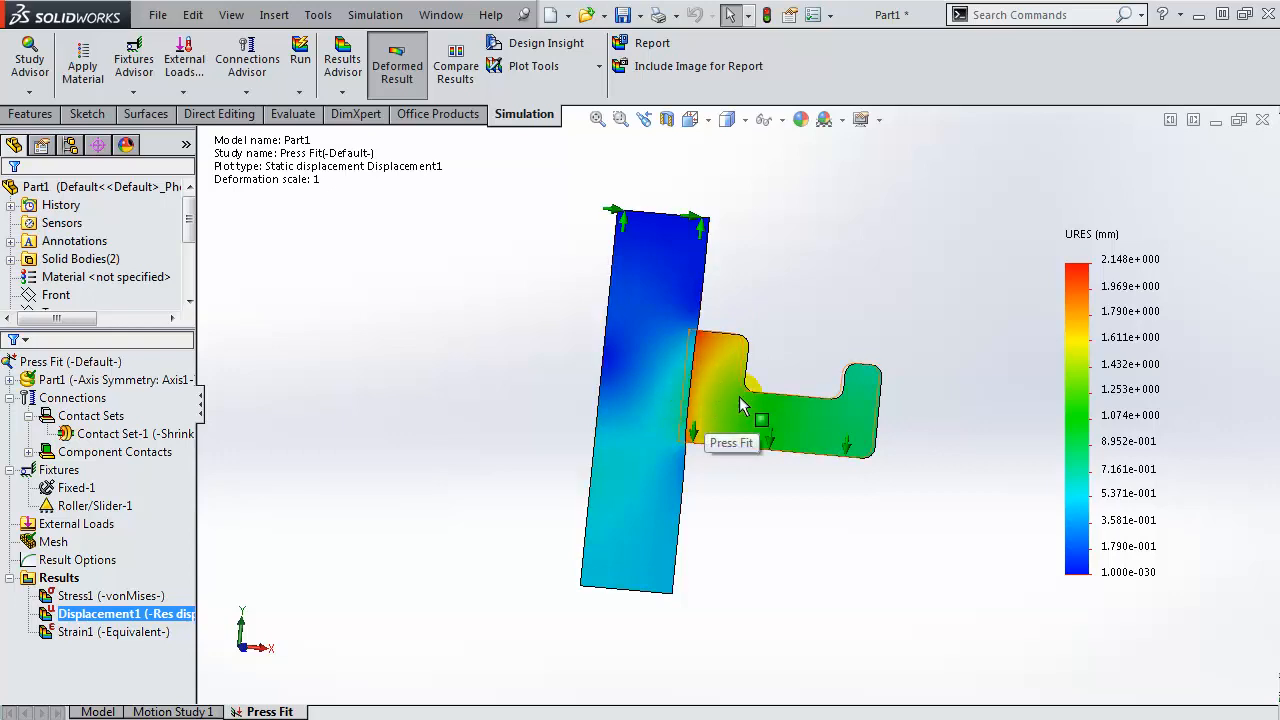
mouse_move(956, 324)
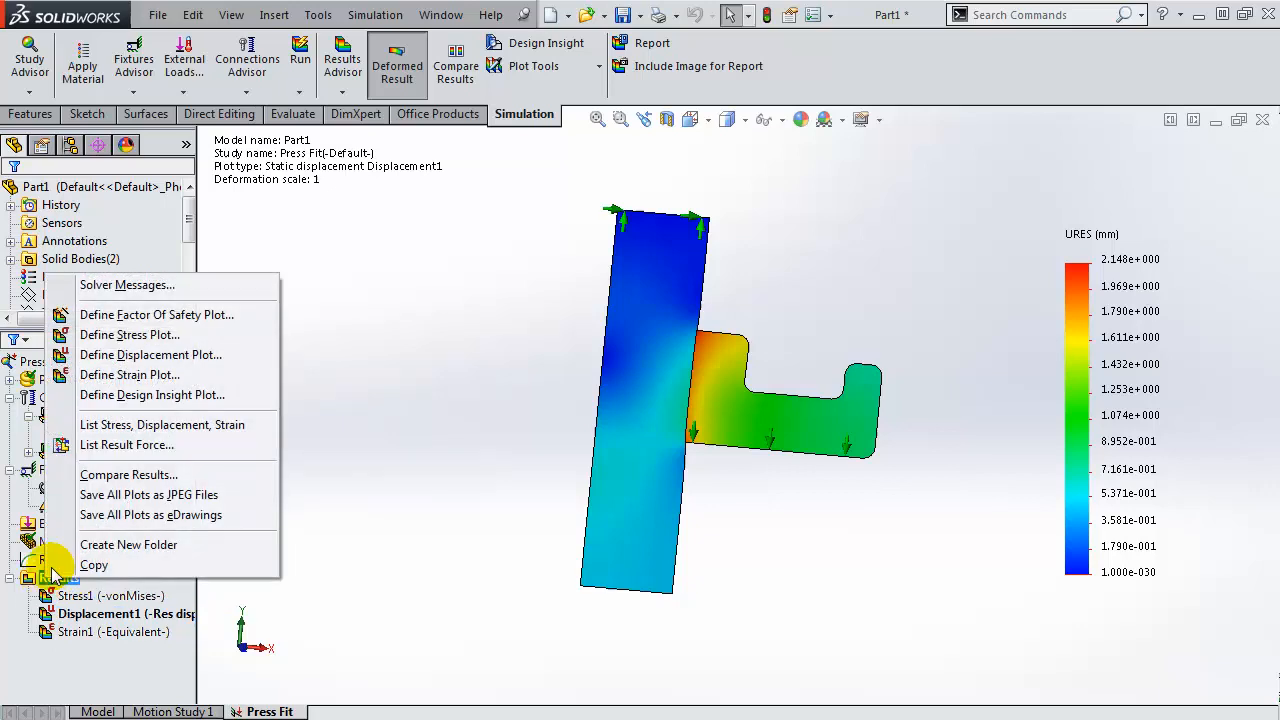
mouse_move(152, 394)
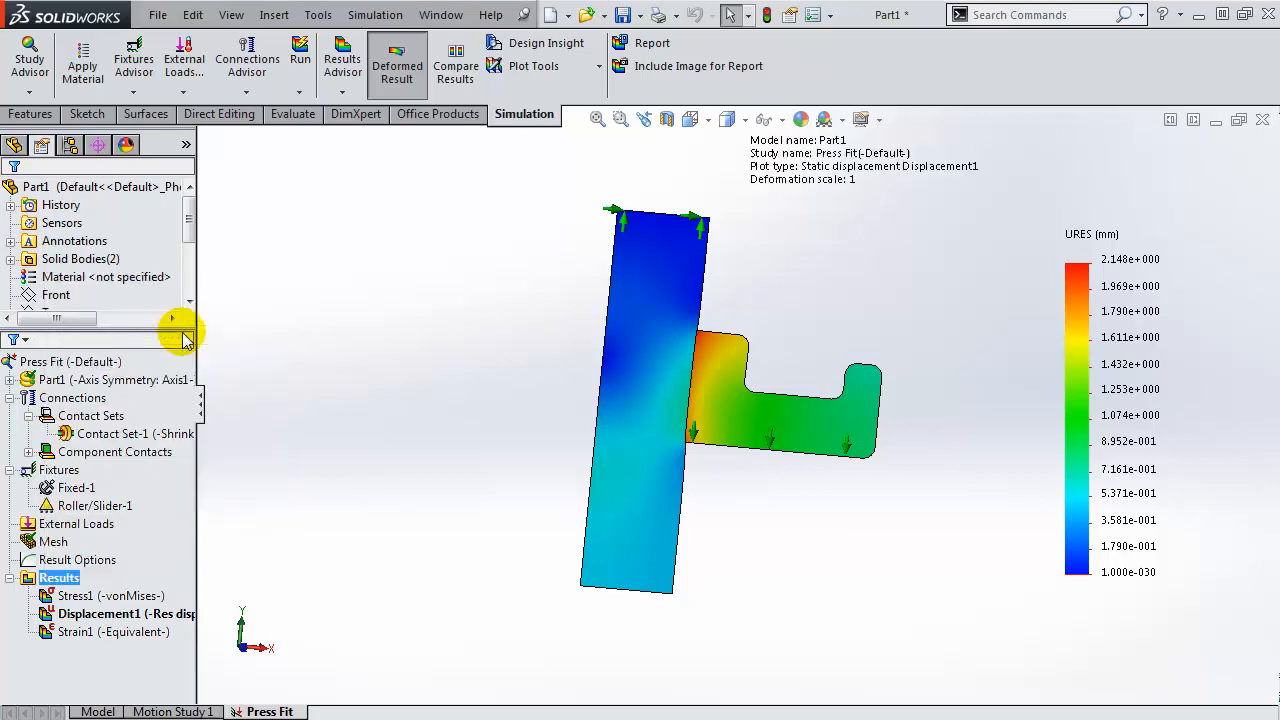
Step: Define a CP contact pressure plot as a revolved 3D plot at true scale and fit it in view
double_click(110, 596)
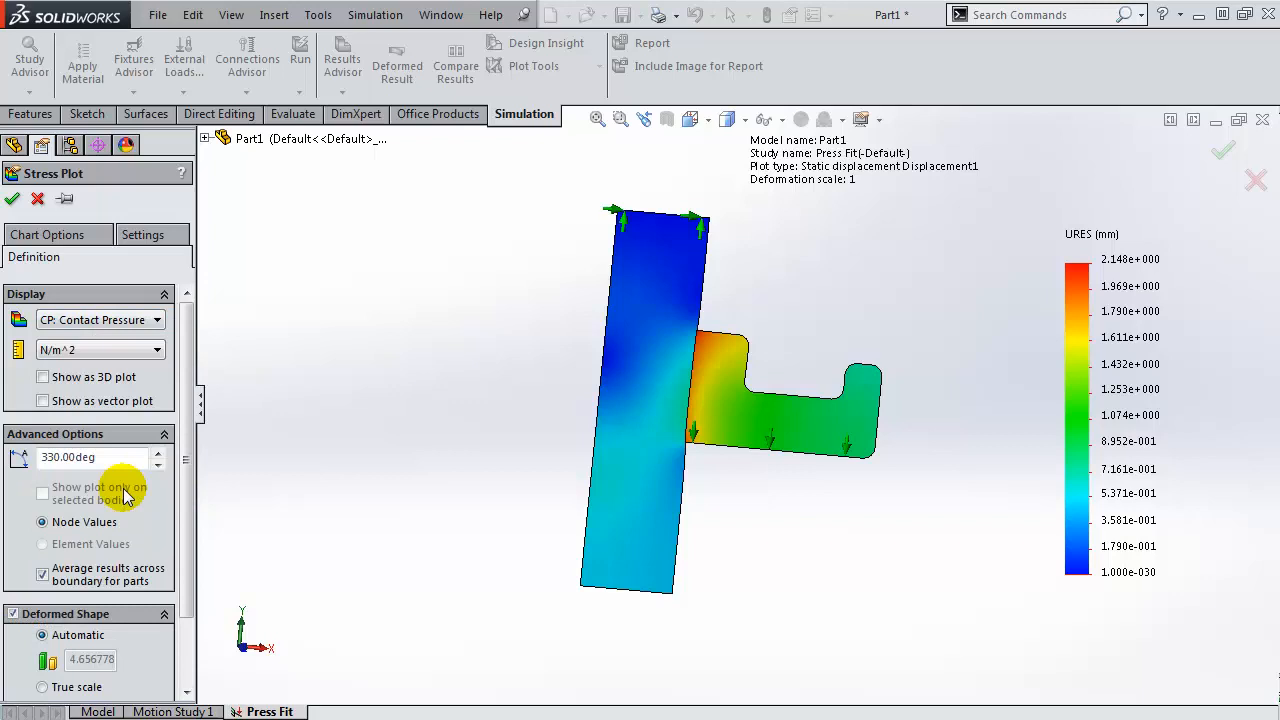
mouse_move(120, 510)
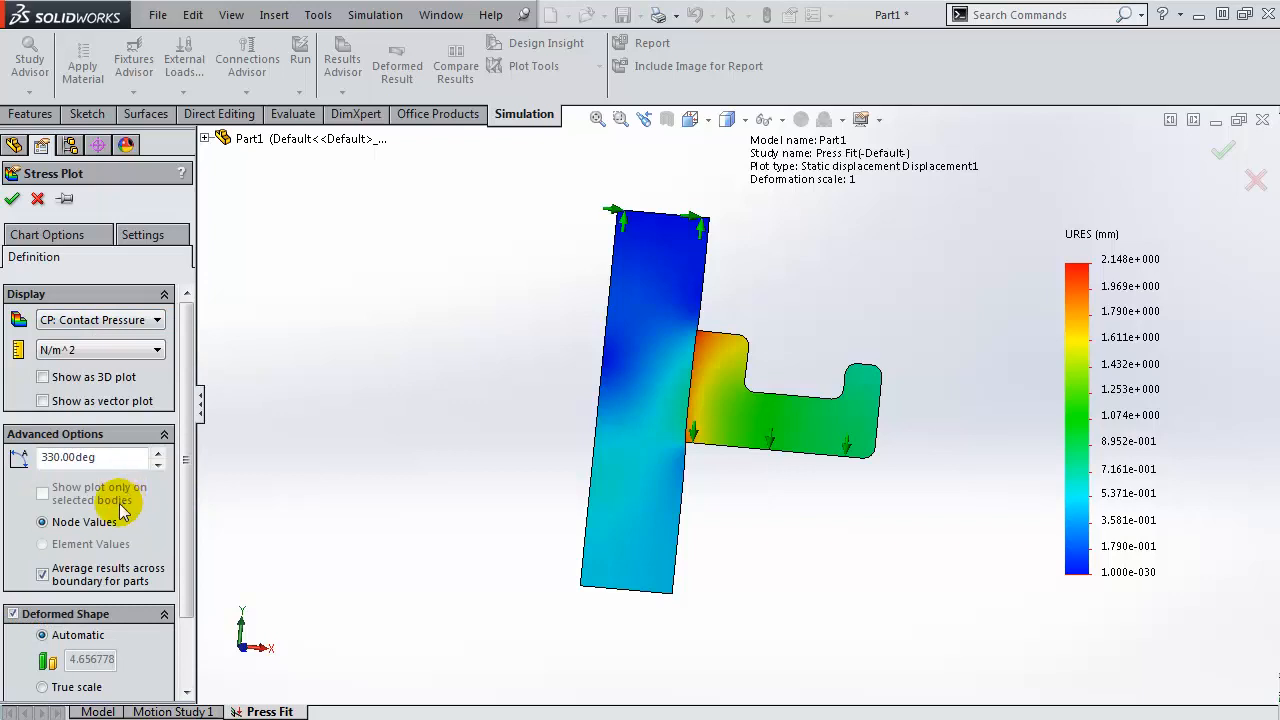
mouse_move(92, 390)
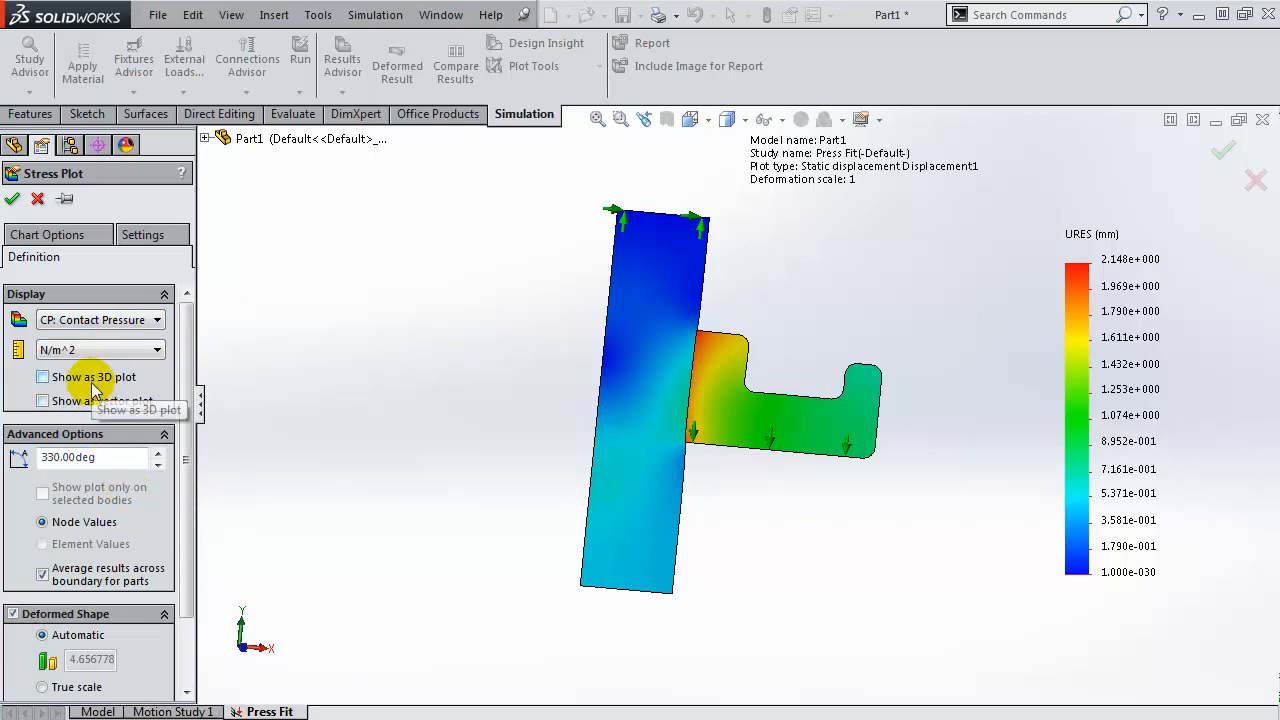
left_click(42, 376)
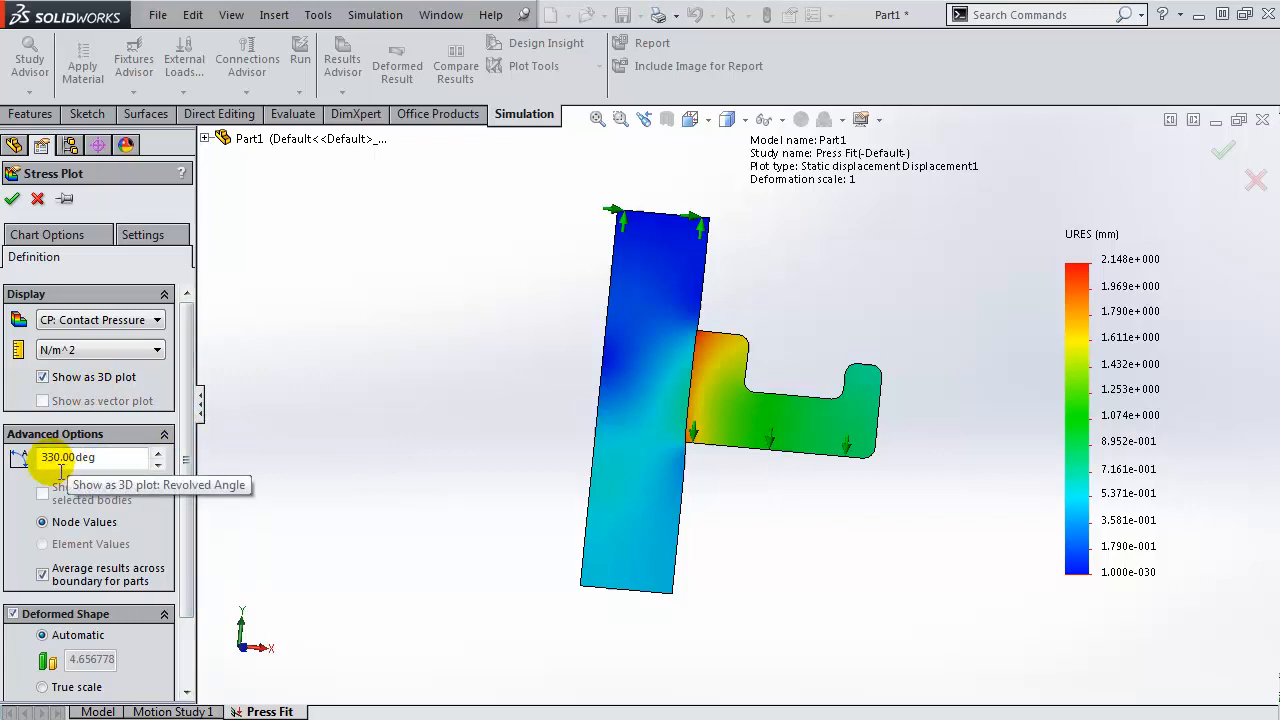
mouse_move(212, 470)
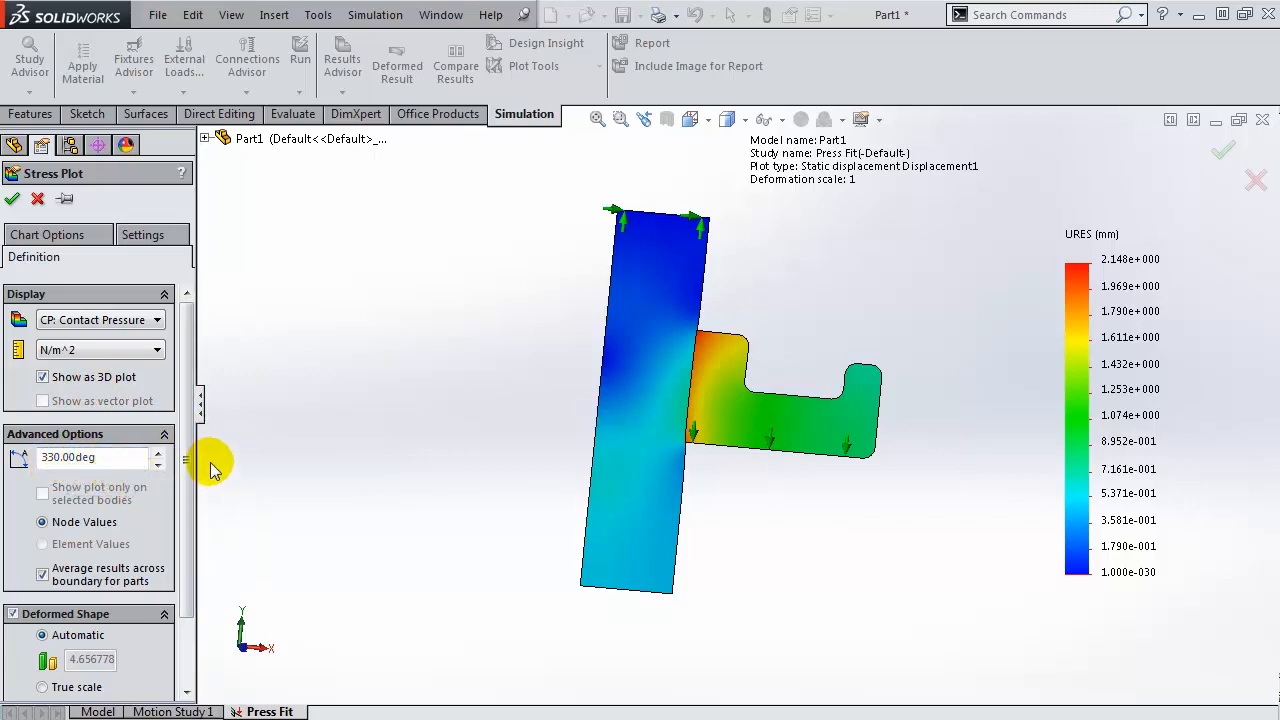
scroll("down", 3)
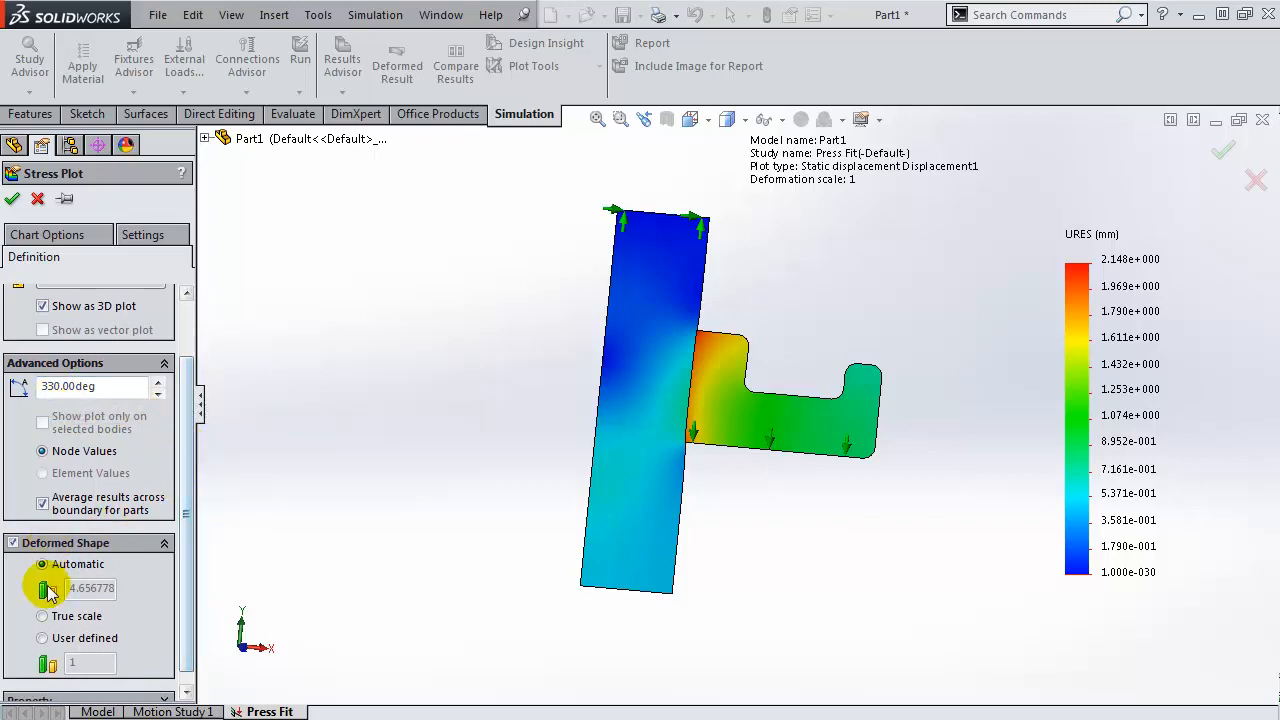
left_click(44, 616)
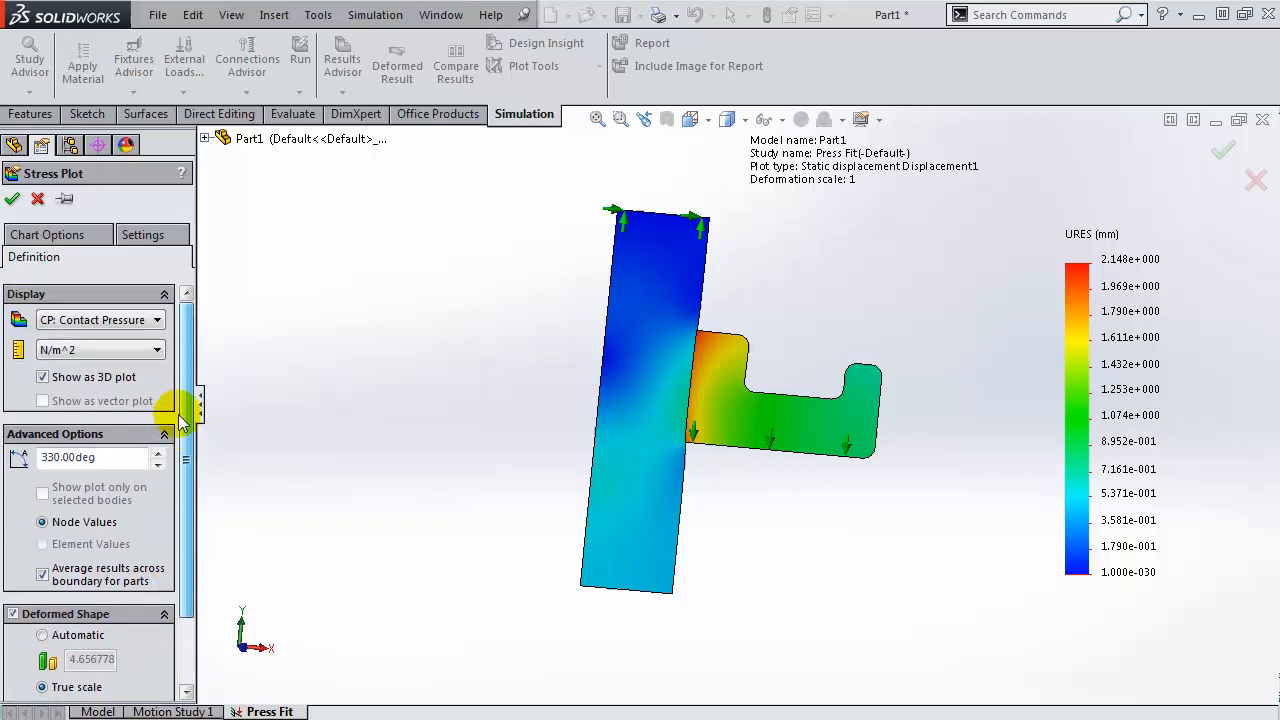
left_click(12, 198)
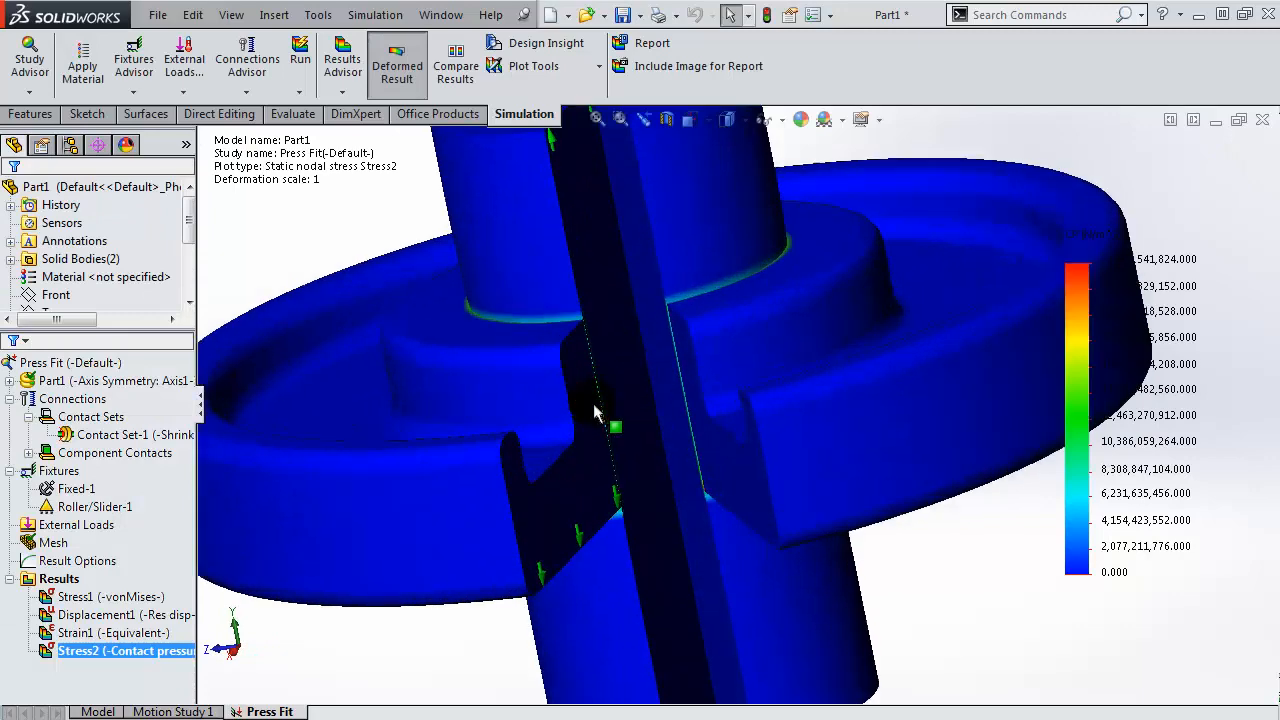
left_click_drag(596, 414, 790, 472)
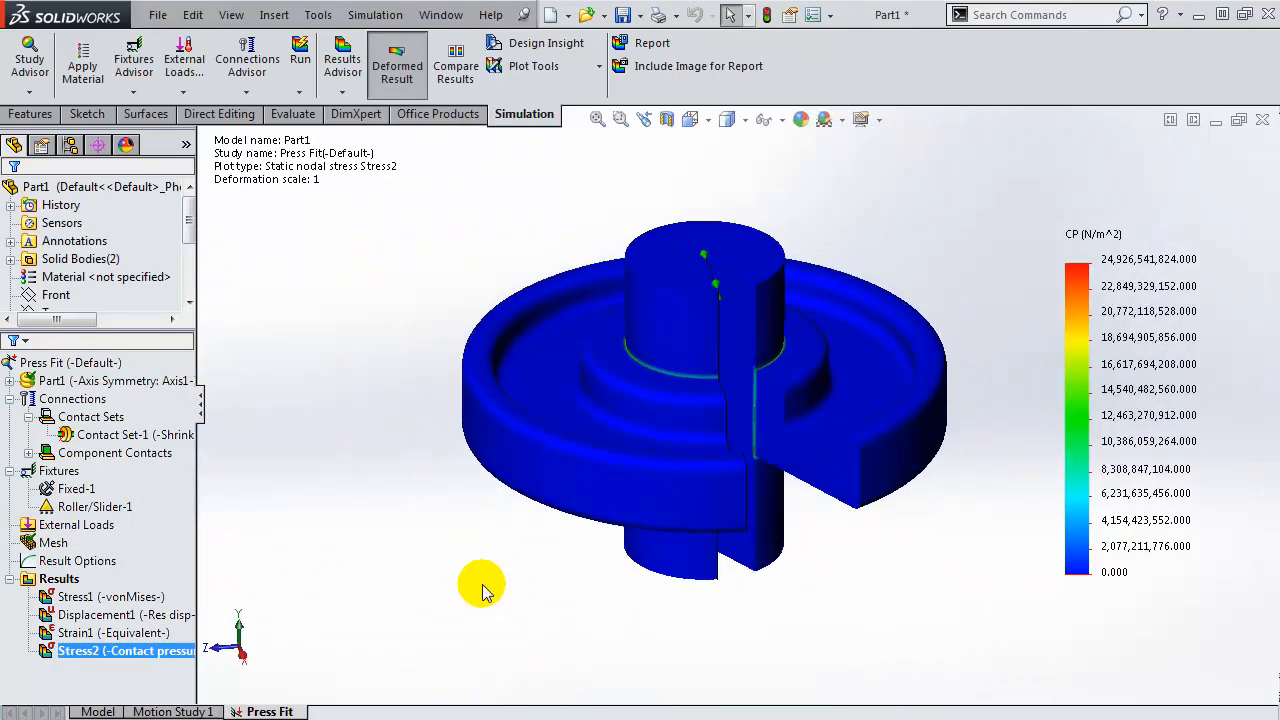
Step: Edit the contact pressure plot to show vectors on the 2D section instead of 3D
right_click(124, 650)
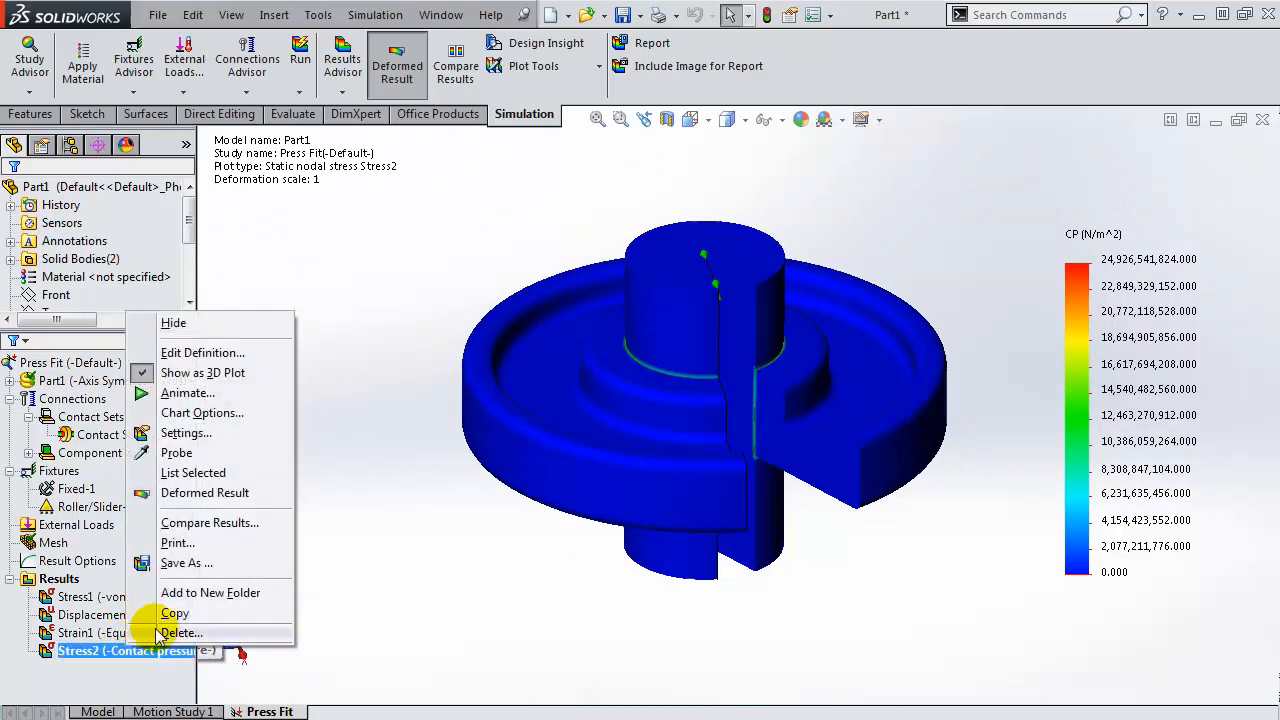
left_click(202, 352)
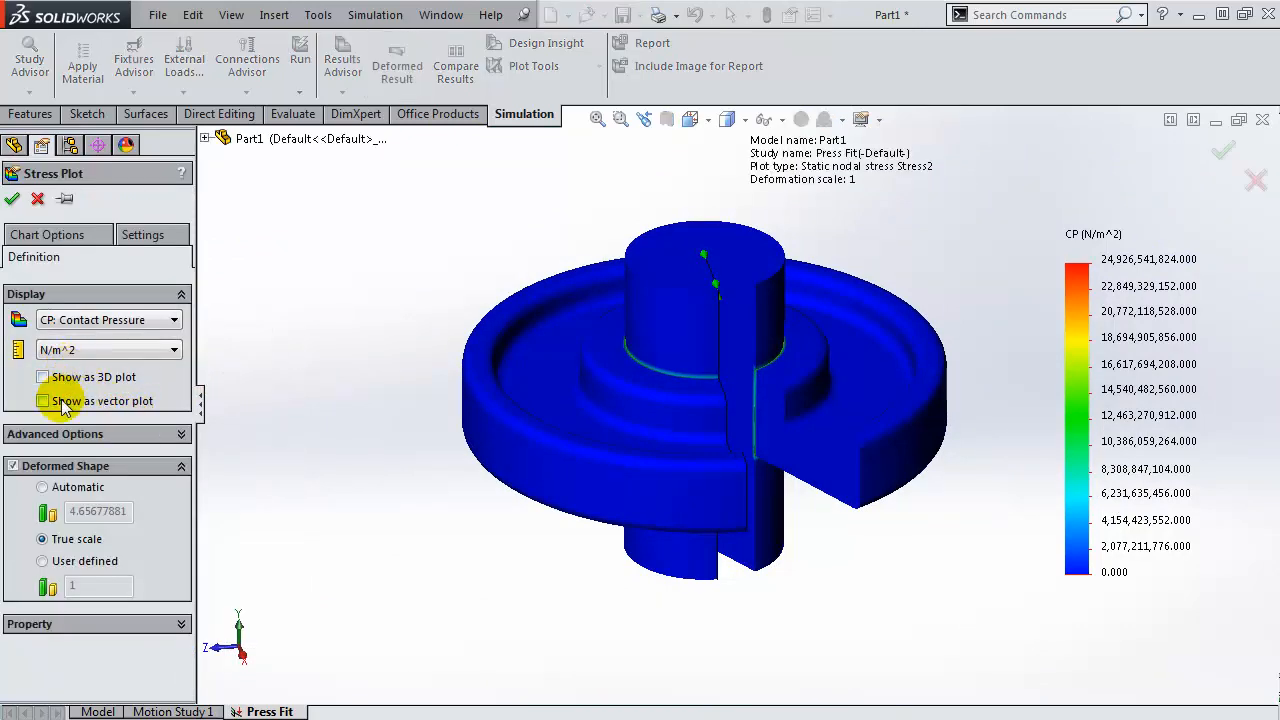
left_click(44, 400)
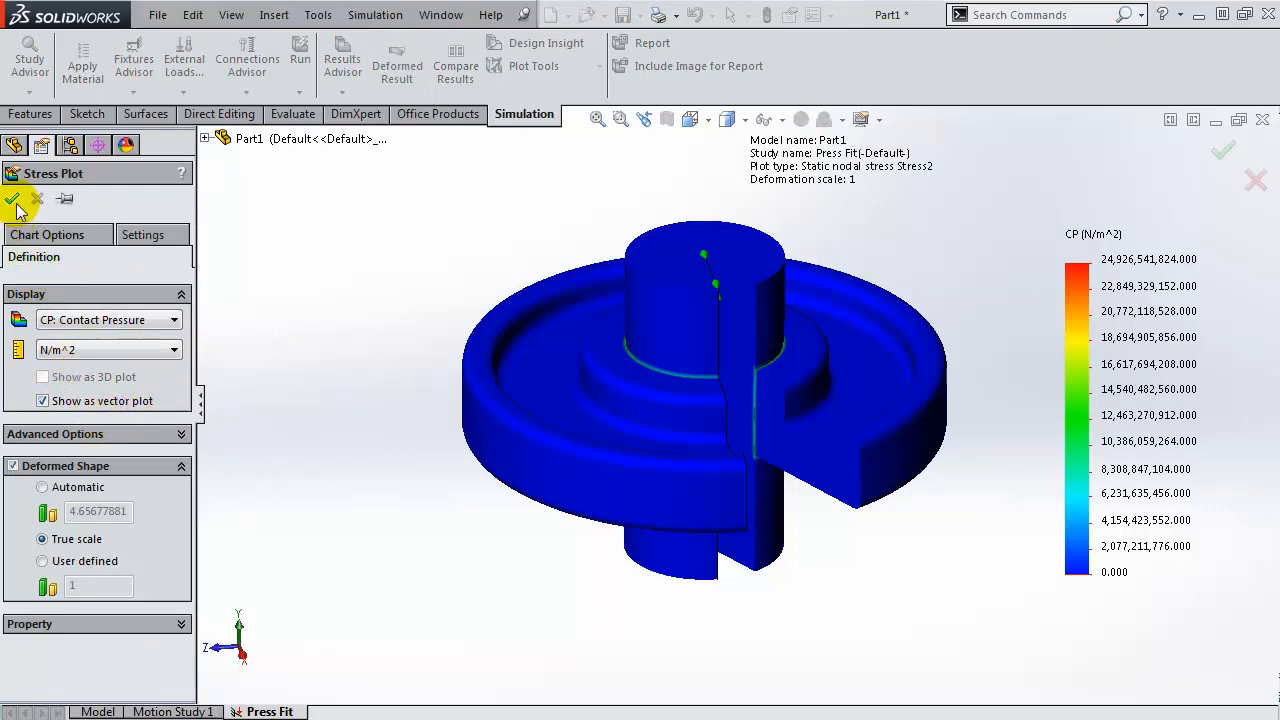
left_click(16, 200)
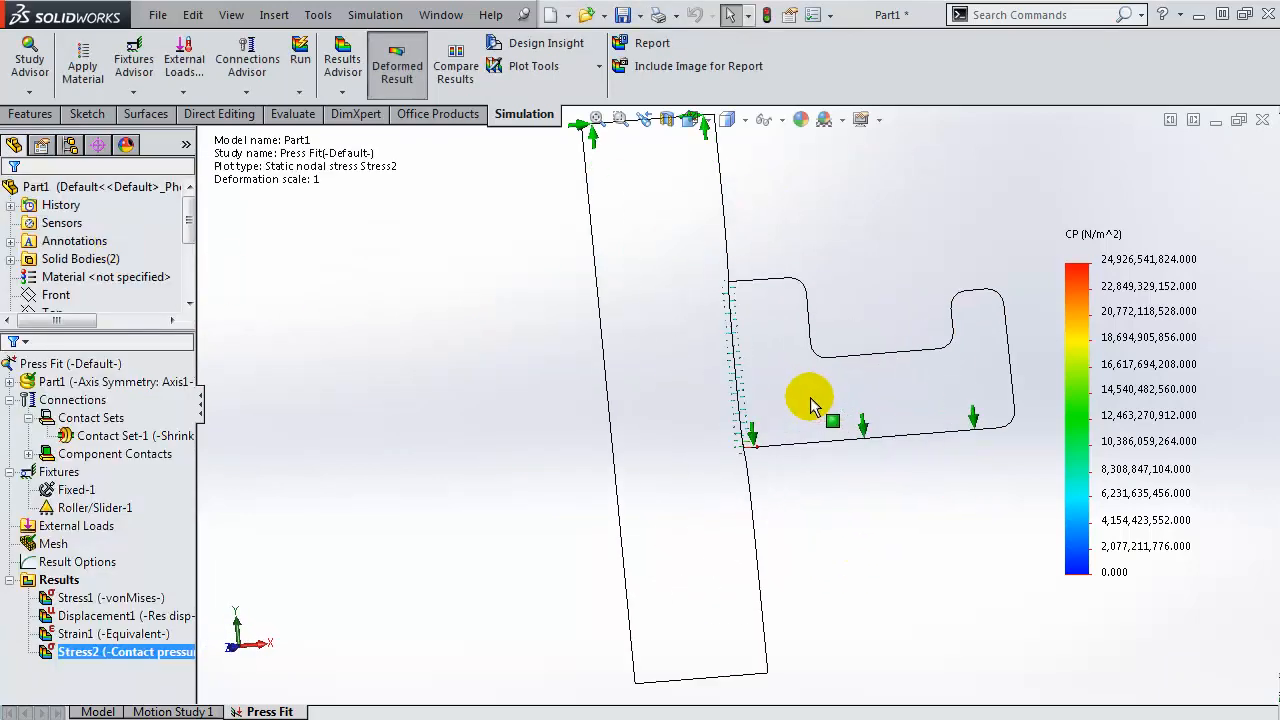